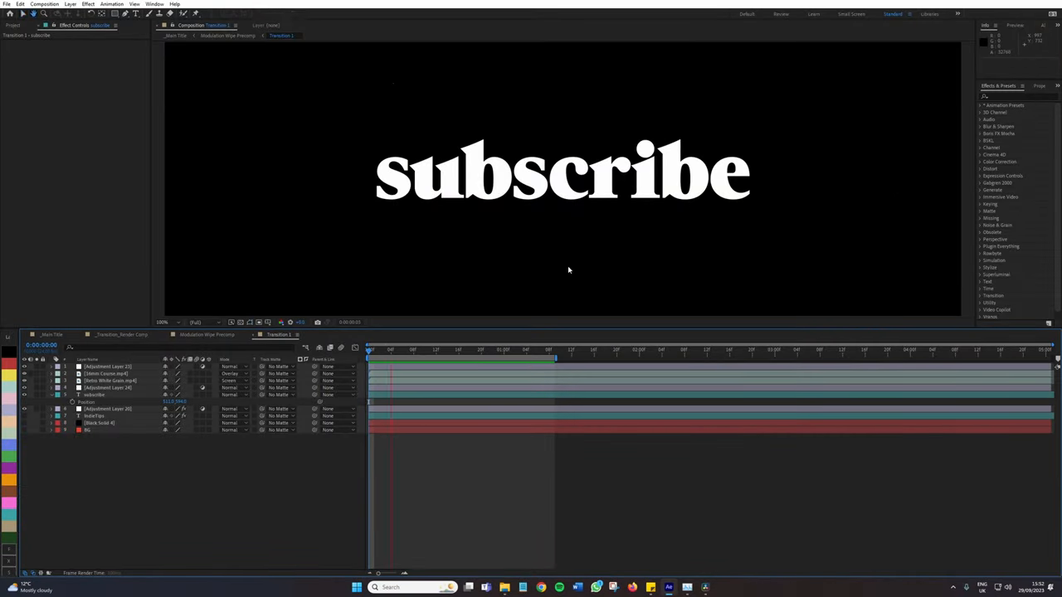
Lower the viewer magnification so the whole subscribe frame fits, then move the time indicator.
{"action": "left_click", "coordinate": [162, 322]}
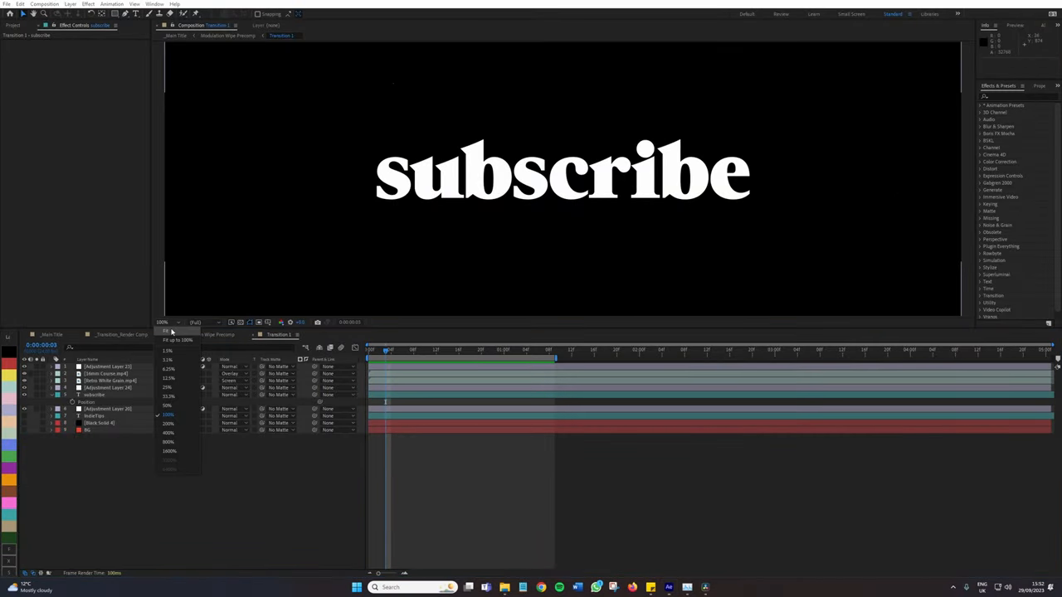
{"action": "left_click", "coordinate": [168, 405]}
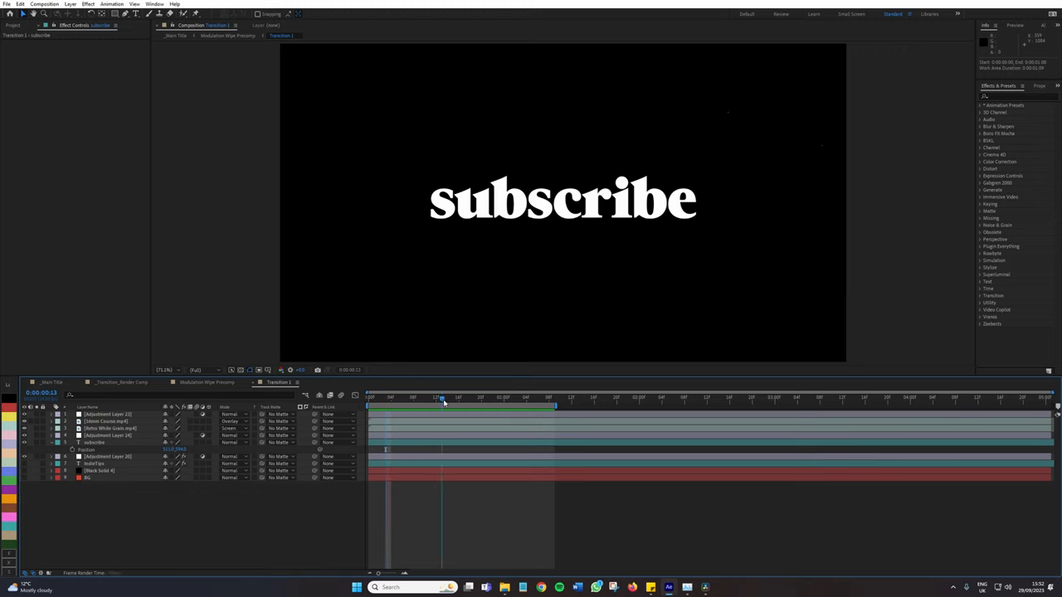
{"action": "left_click", "coordinate": [369, 397]}
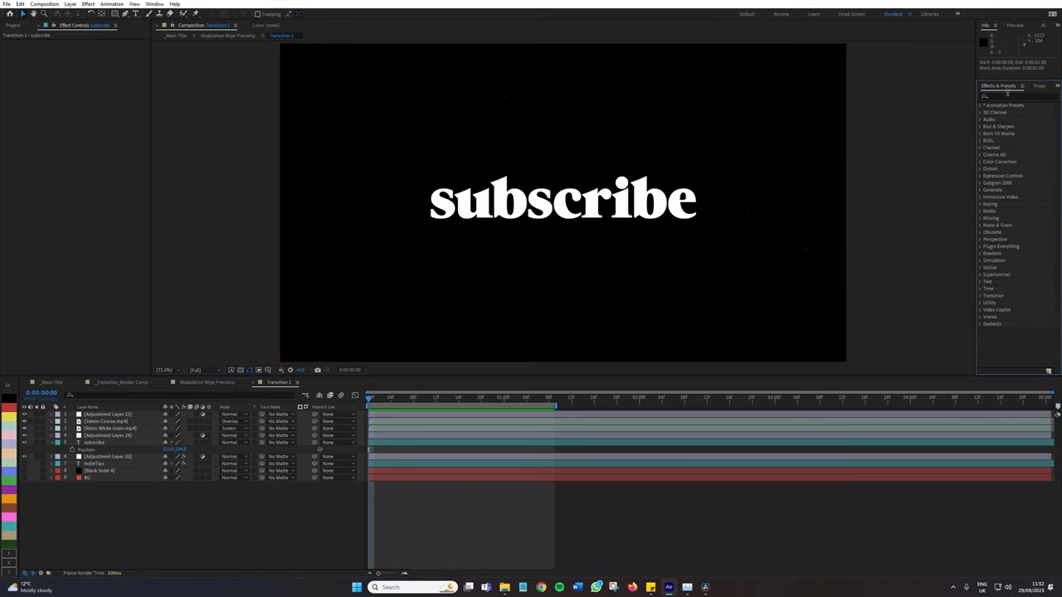
Find Modulation by searching 'modul', apply it to the text, and preview the scanline breakup.
{"action": "left_click", "coordinate": [1016, 97]}
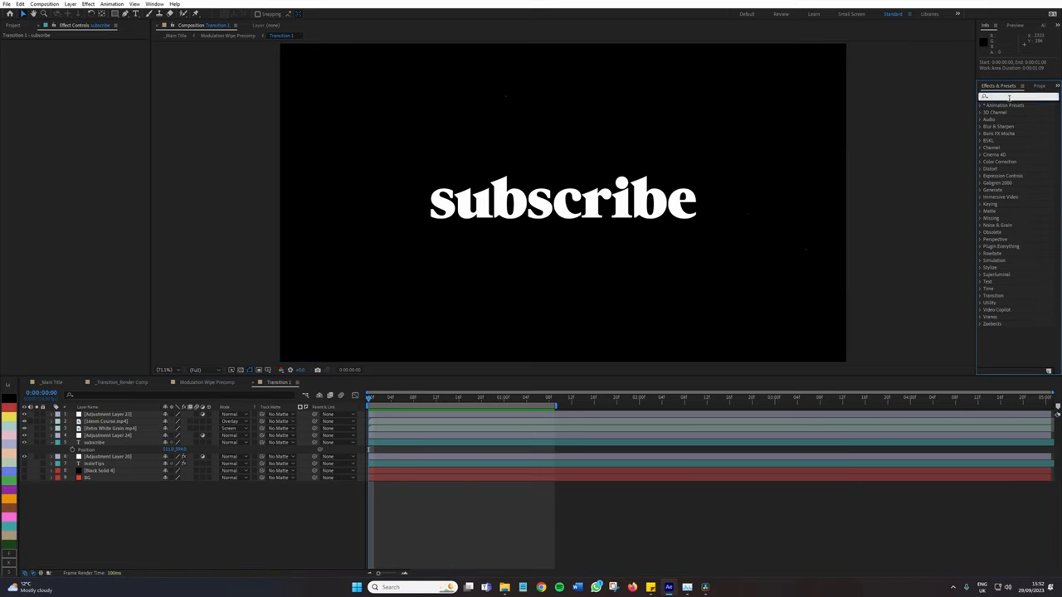
{"action": "type", "text": "modul"}
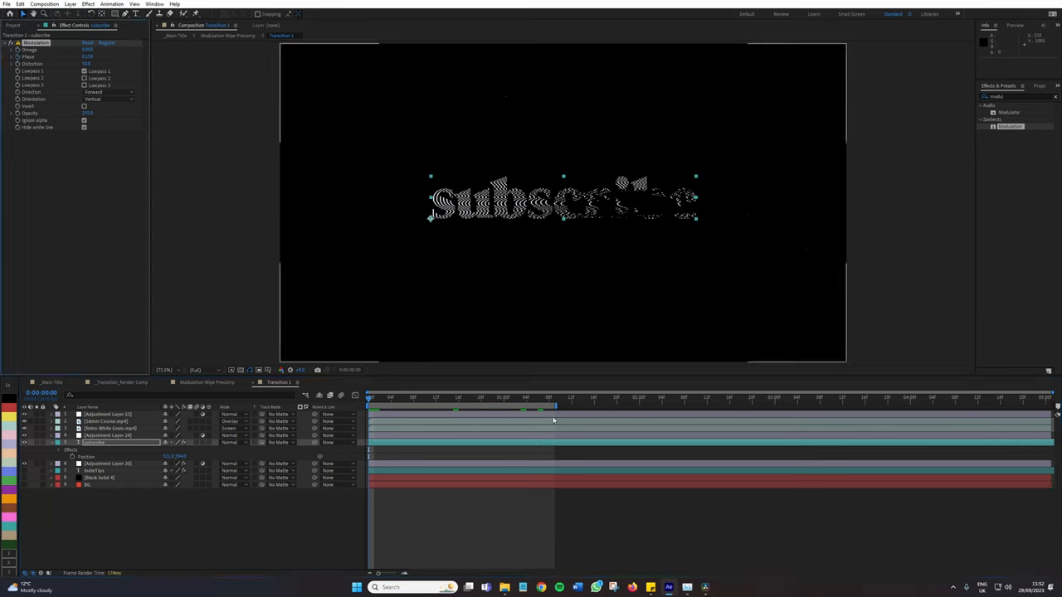
{"action": "left_click", "coordinate": [554, 398]}
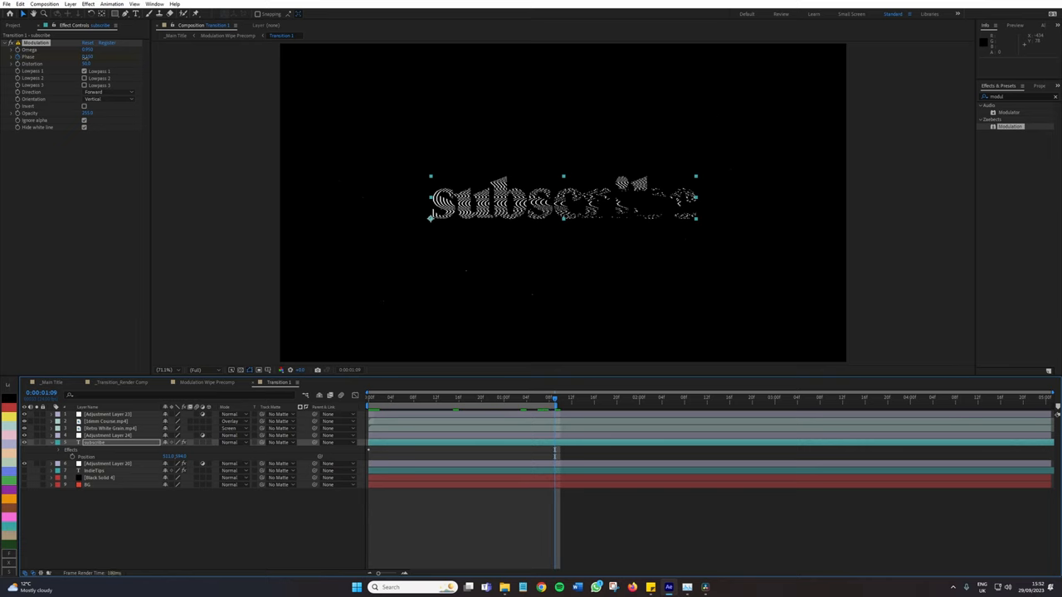
{"action": "left_click_drag", "start_coordinate": [555, 400], "coordinate": [498, 400]}
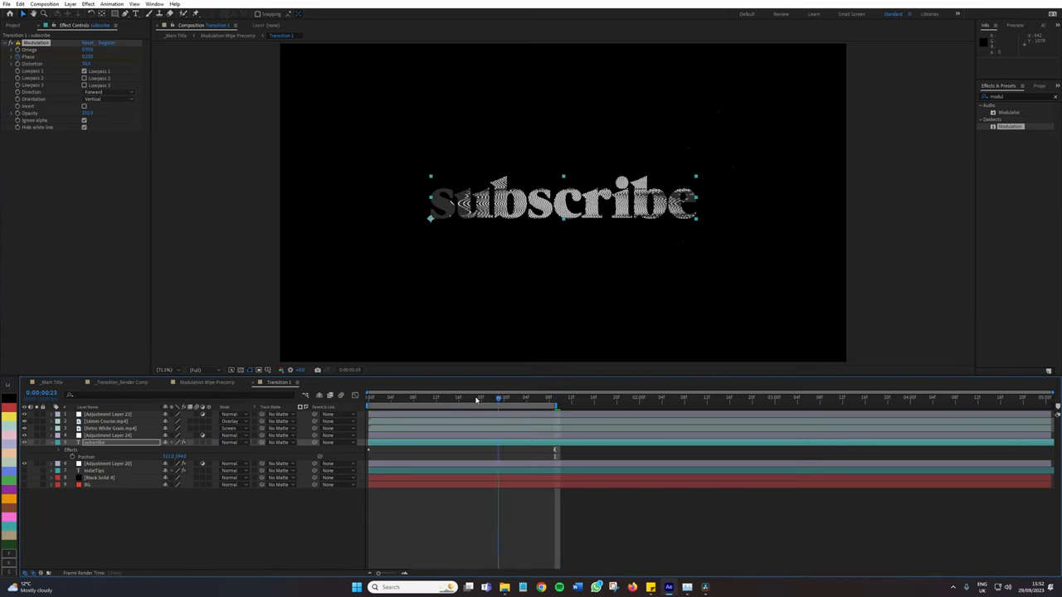
{"action": "key", "text": "space"}
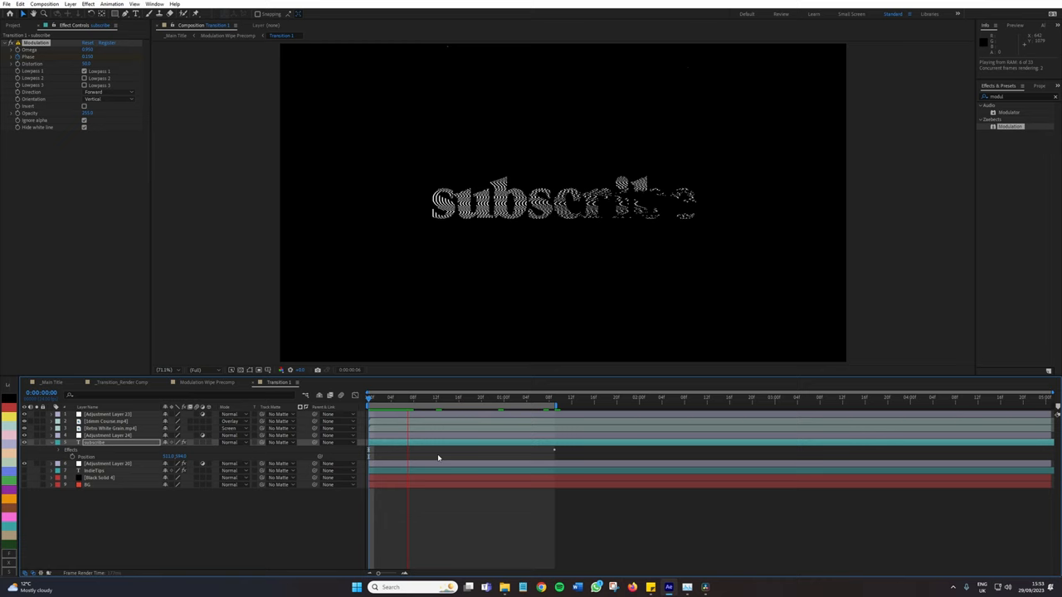
{"action": "left_click", "coordinate": [530, 399]}
{"action": "type", "text": "deep"}
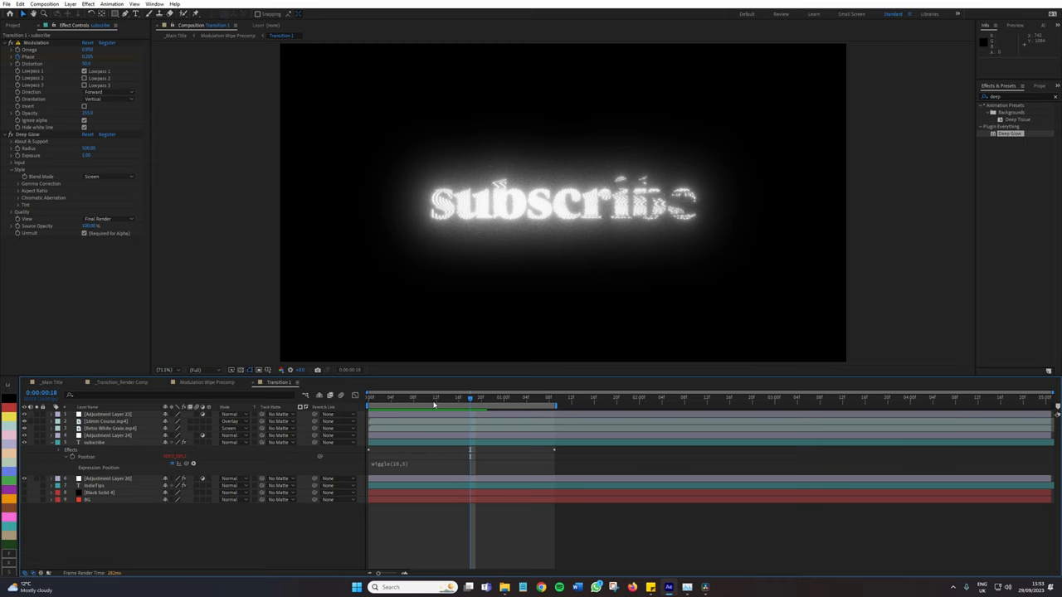
Scrub the timeline to preview the wiggling glow on the subscribe text.
{"action": "left_click", "coordinate": [385, 398]}
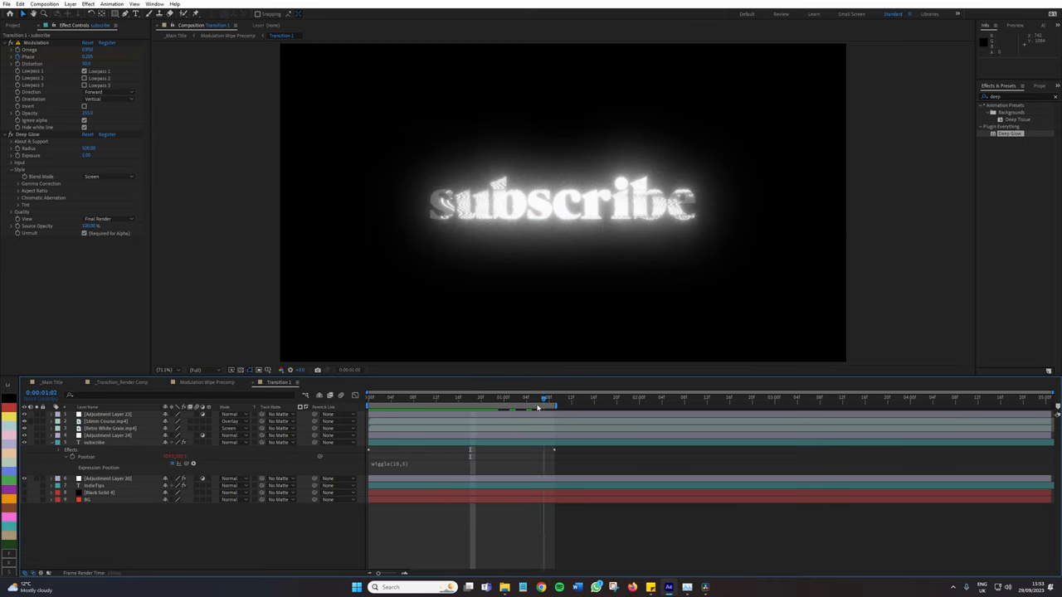
{"action": "left_click_drag", "start_coordinate": [548, 400], "coordinate": [432, 400]}
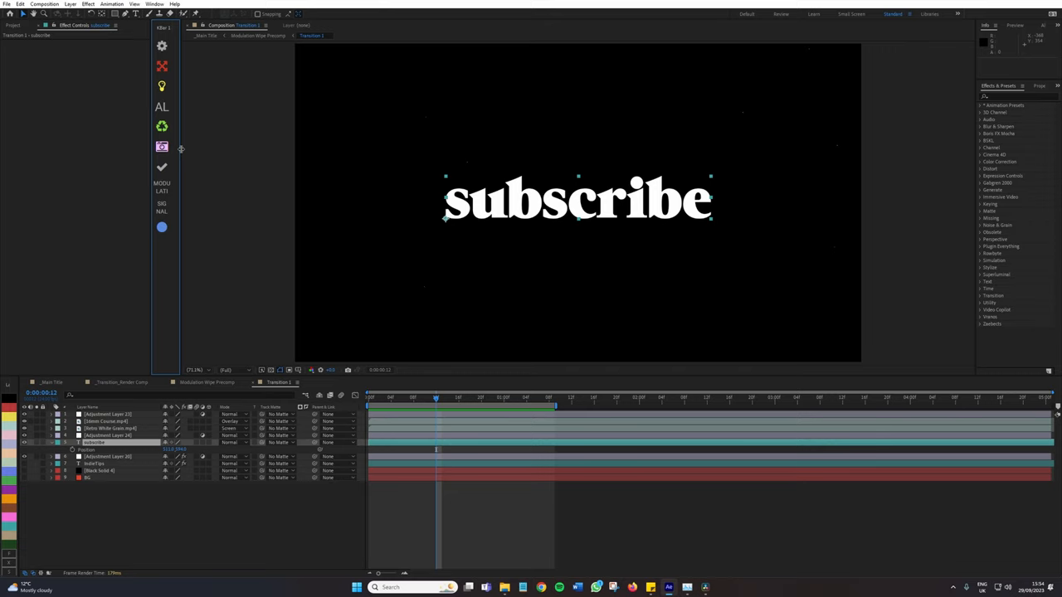
{"action": "mouse_move", "coordinate": [183, 179]}
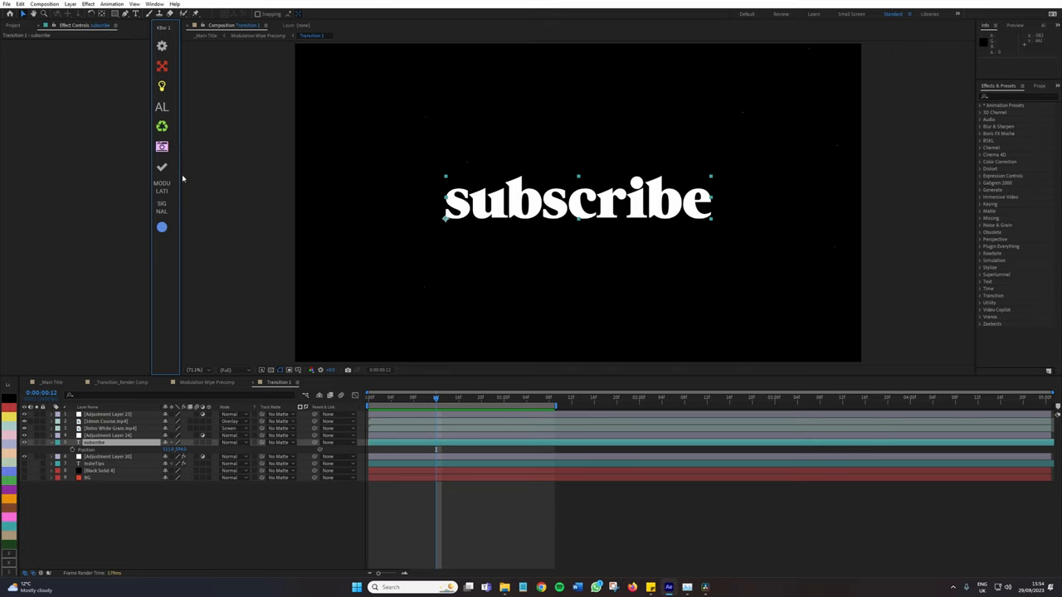
{"action": "mouse_move", "coordinate": [176, 252]}
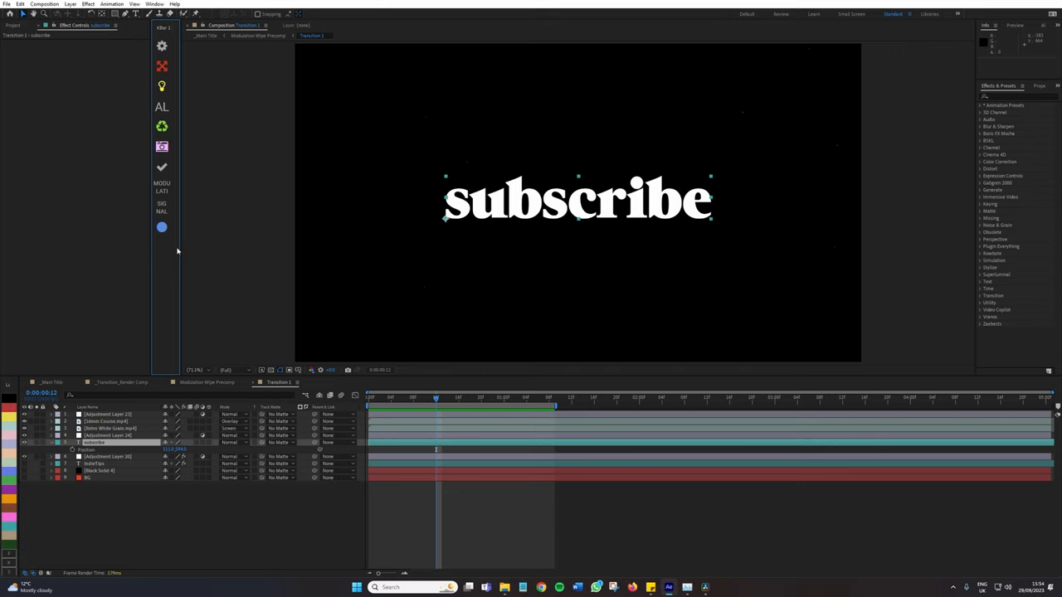
{"action": "mouse_move", "coordinate": [179, 259]}
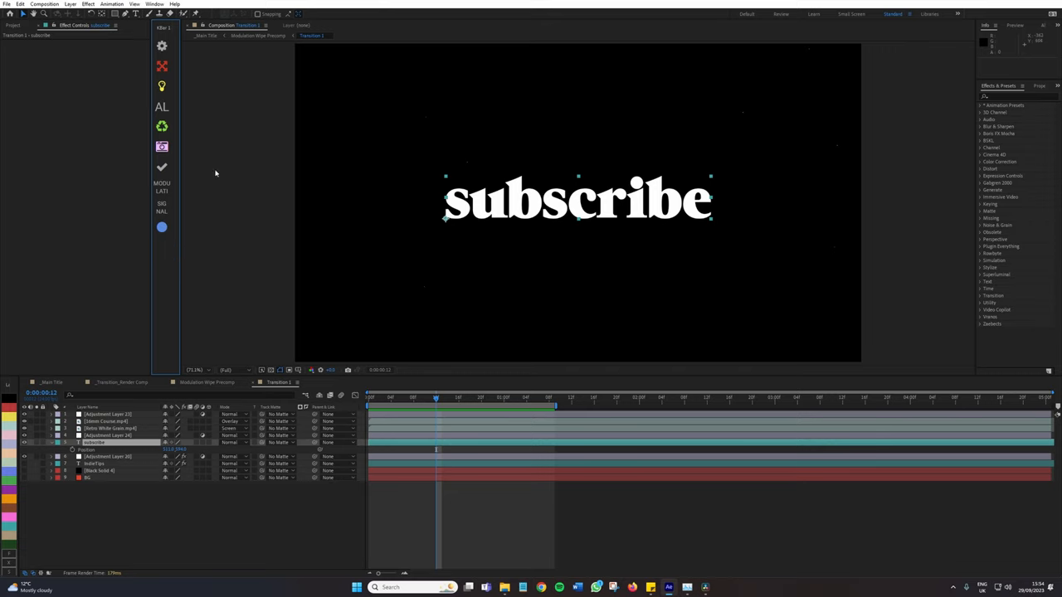
{"action": "mouse_move", "coordinate": [190, 259]}
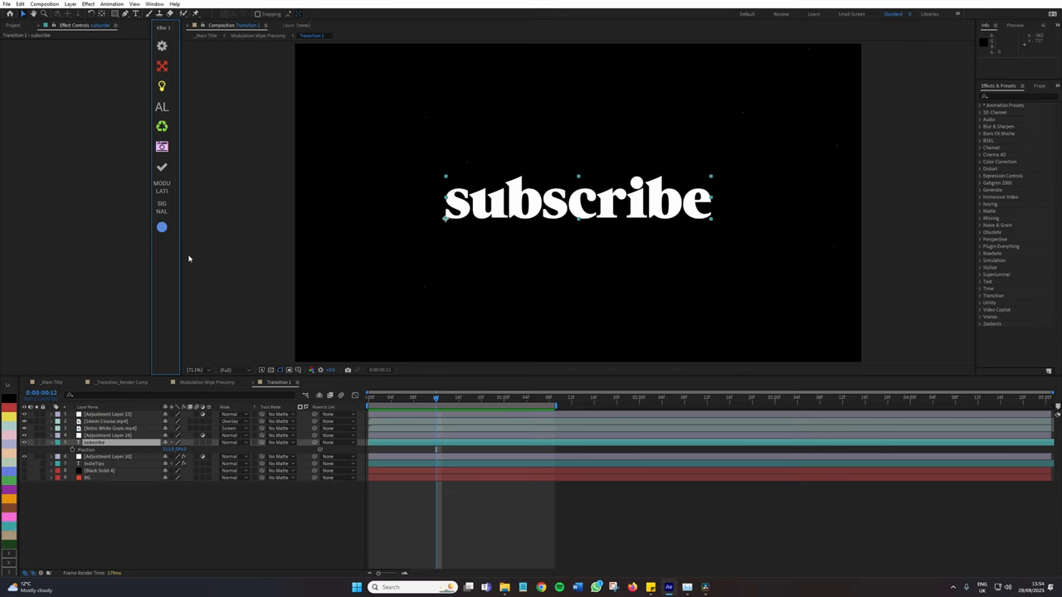
{"action": "mouse_move", "coordinate": [163, 189]}
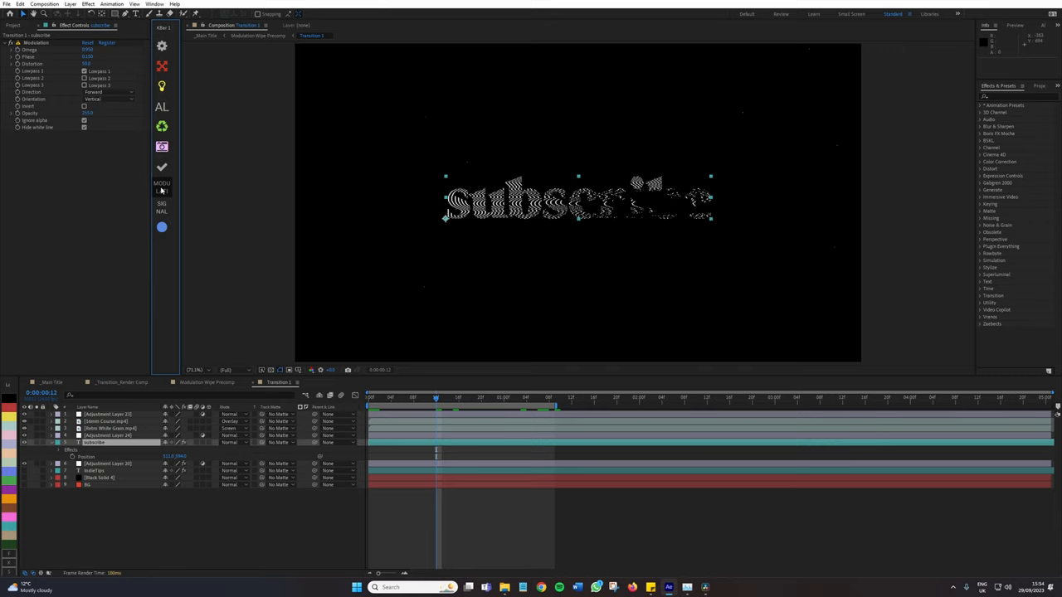
{"action": "mouse_move", "coordinate": [163, 196]}
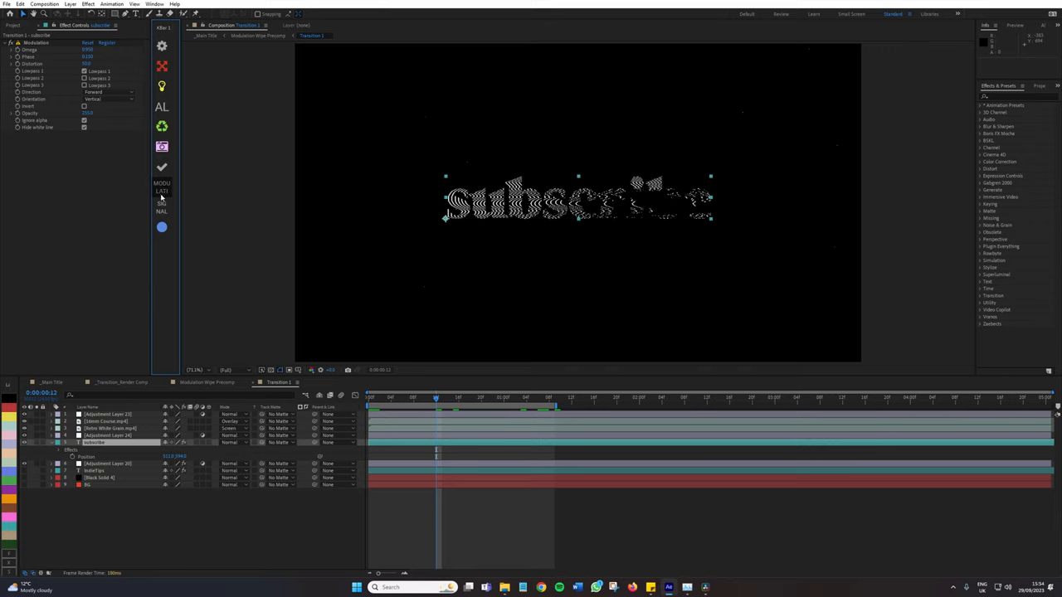
{"action": "mouse_move", "coordinate": [163, 86]}
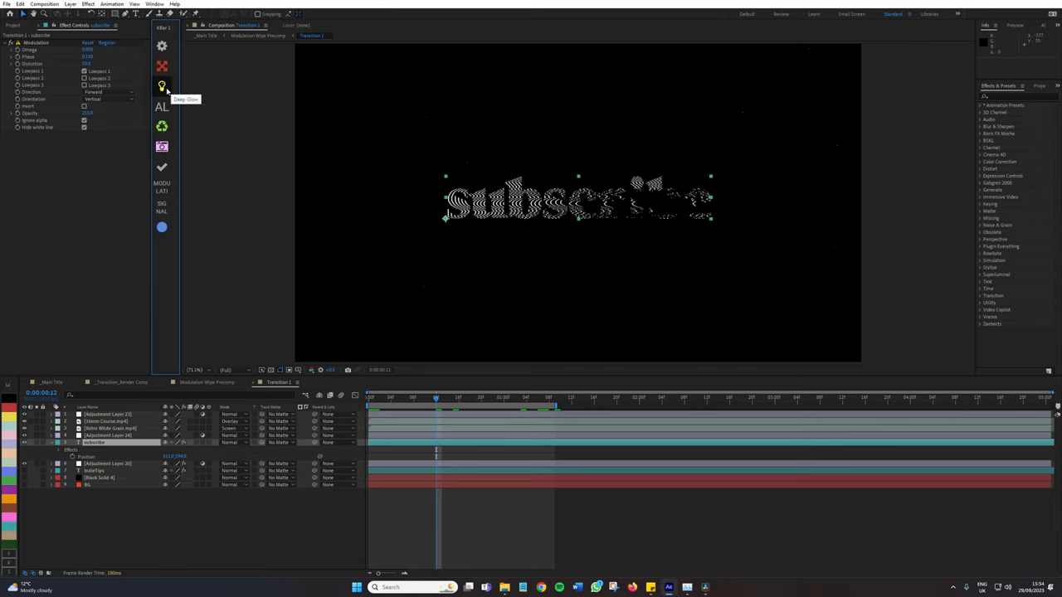
Apply the saved glow setup to the text and preview it at several frames.
{"action": "left_click", "coordinate": [163, 86]}
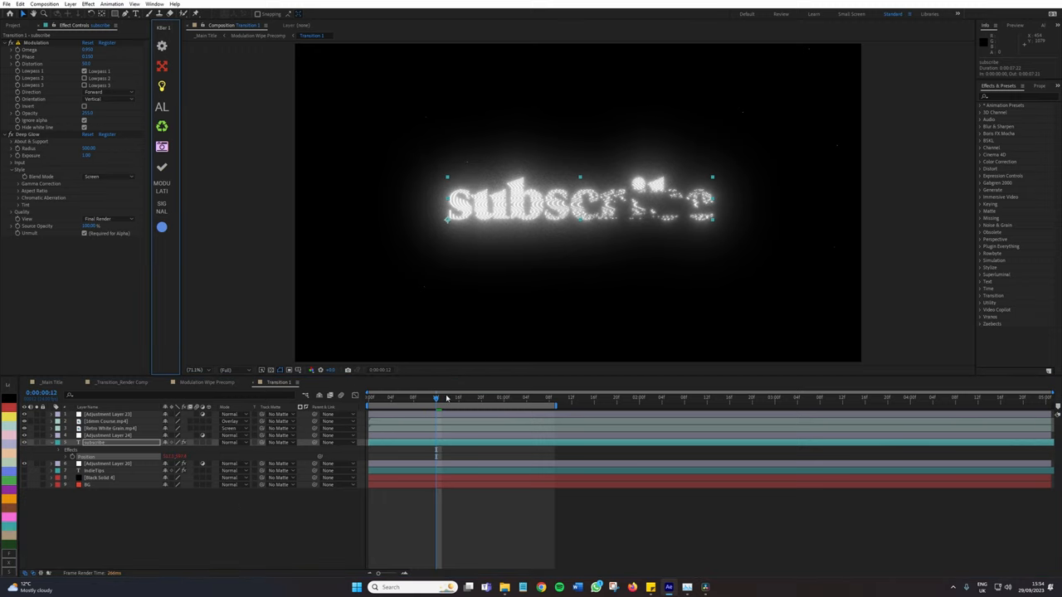
{"action": "left_click", "coordinate": [498, 398]}
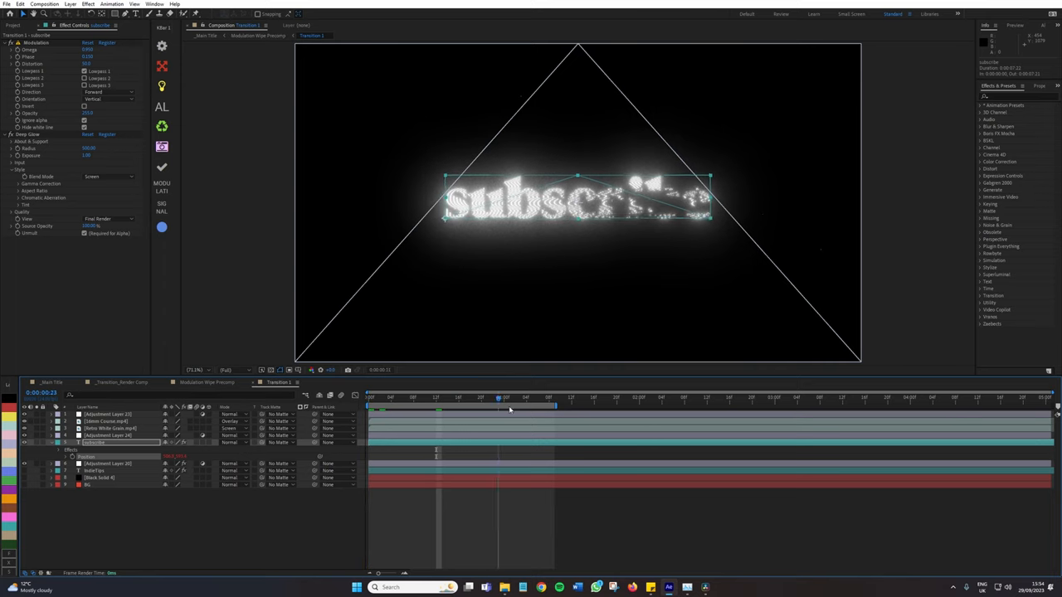
{"action": "left_click", "coordinate": [418, 396]}
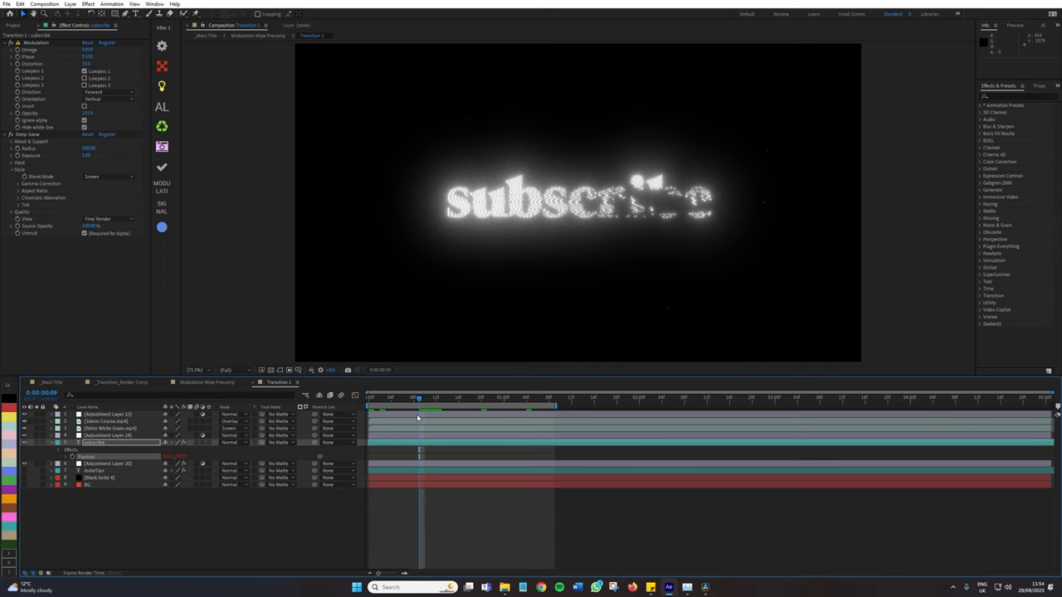
{"action": "key", "text": "Space"}
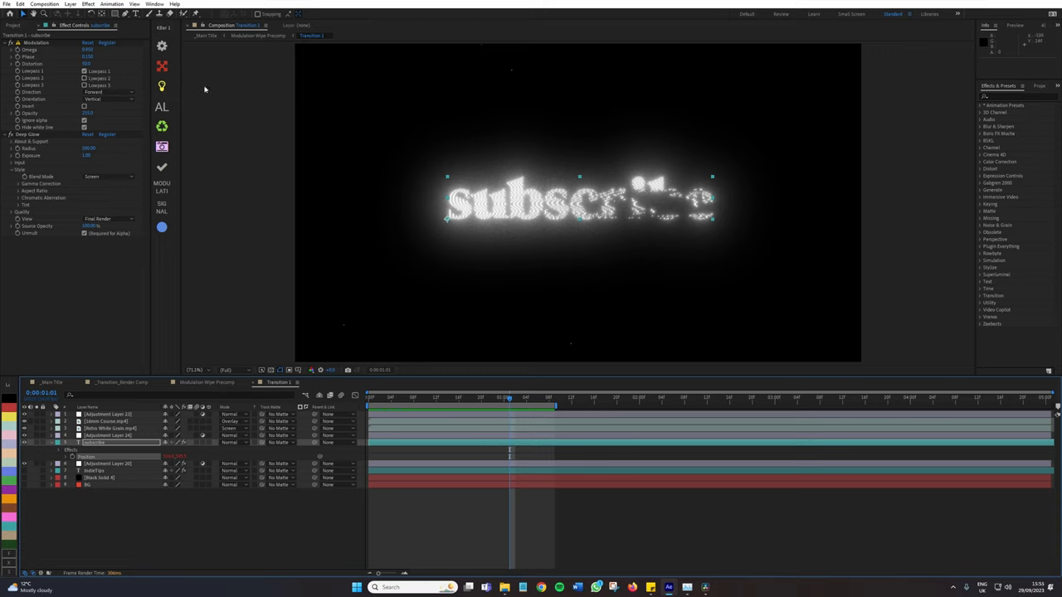
{"action": "left_click", "coordinate": [396, 396]}
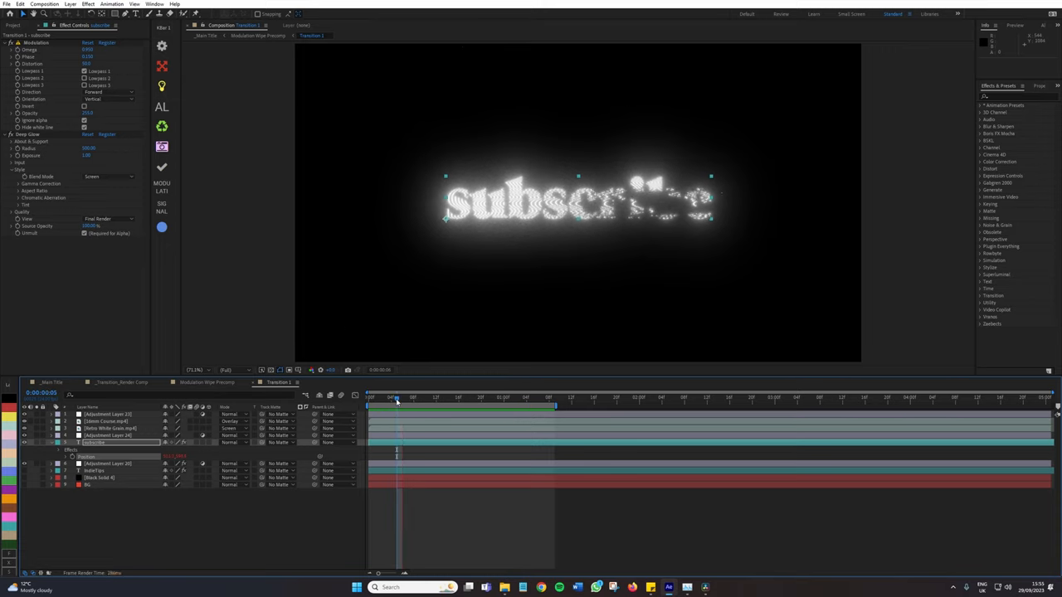
{"action": "left_click", "coordinate": [465, 397]}
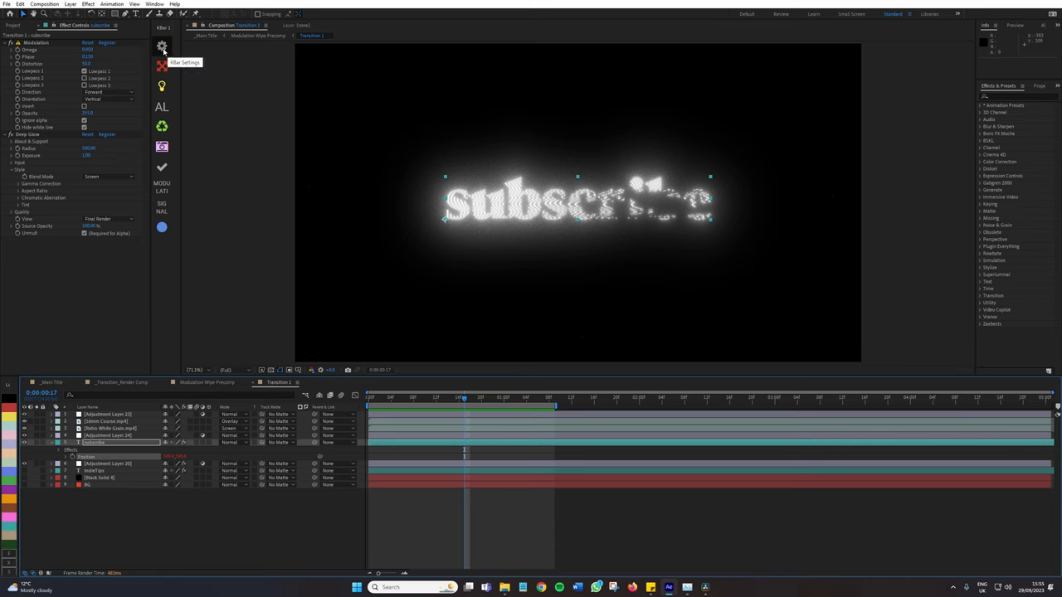
Show KBar Settings and the Add Button list of available button types.
{"action": "left_click", "coordinate": [163, 47]}
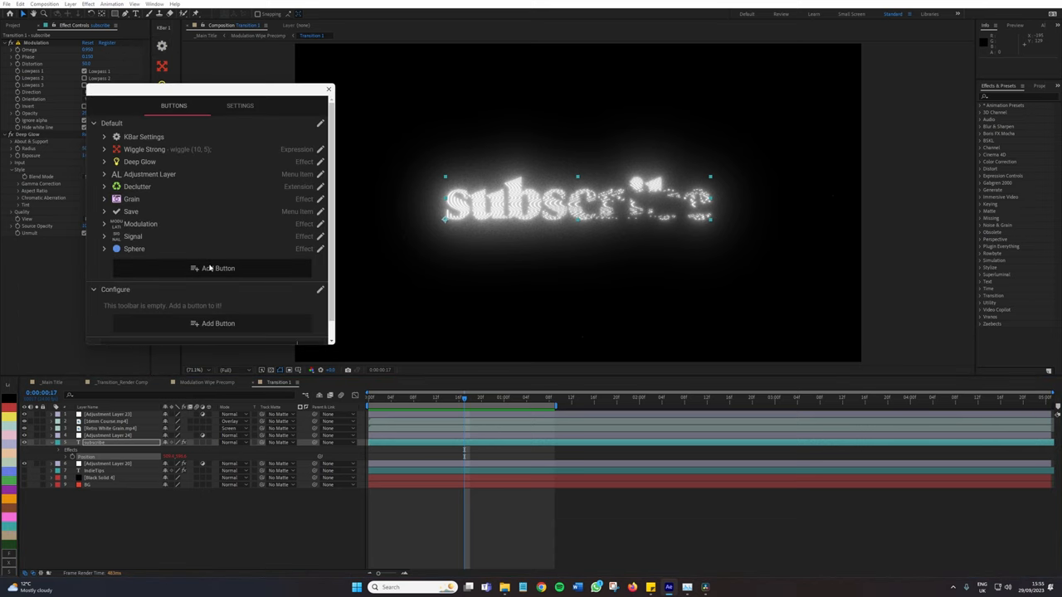
{"action": "left_click", "coordinate": [219, 269]}
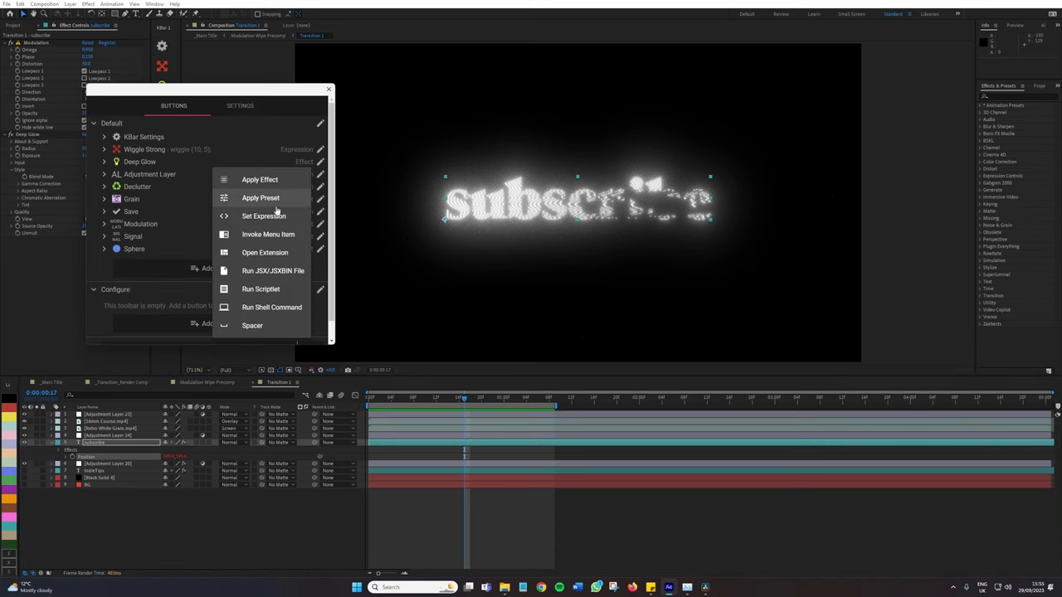
{"action": "mouse_move", "coordinate": [285, 324]}
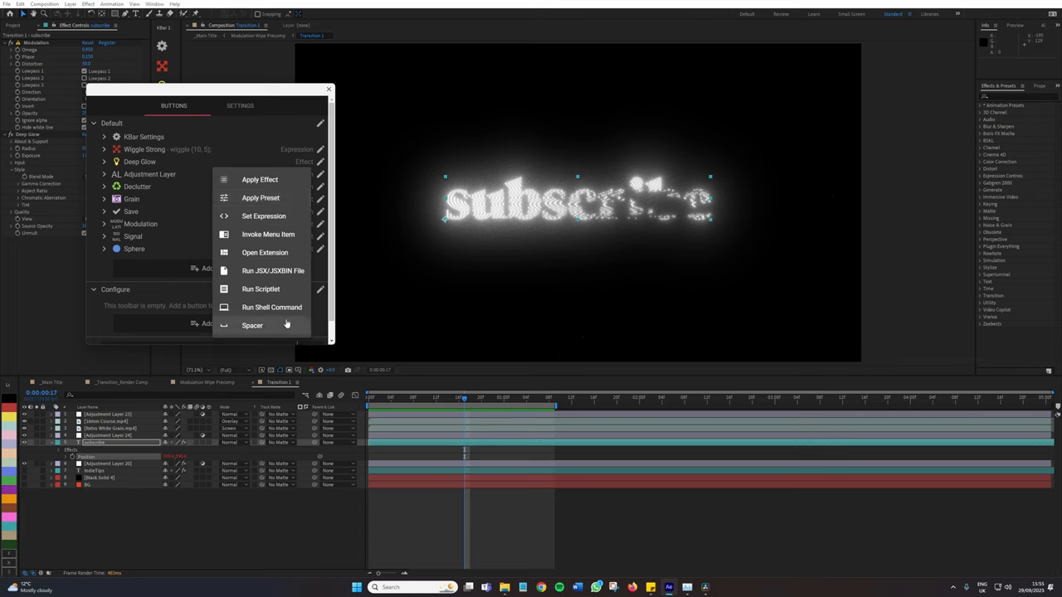
{"action": "mouse_move", "coordinate": [123, 285]}
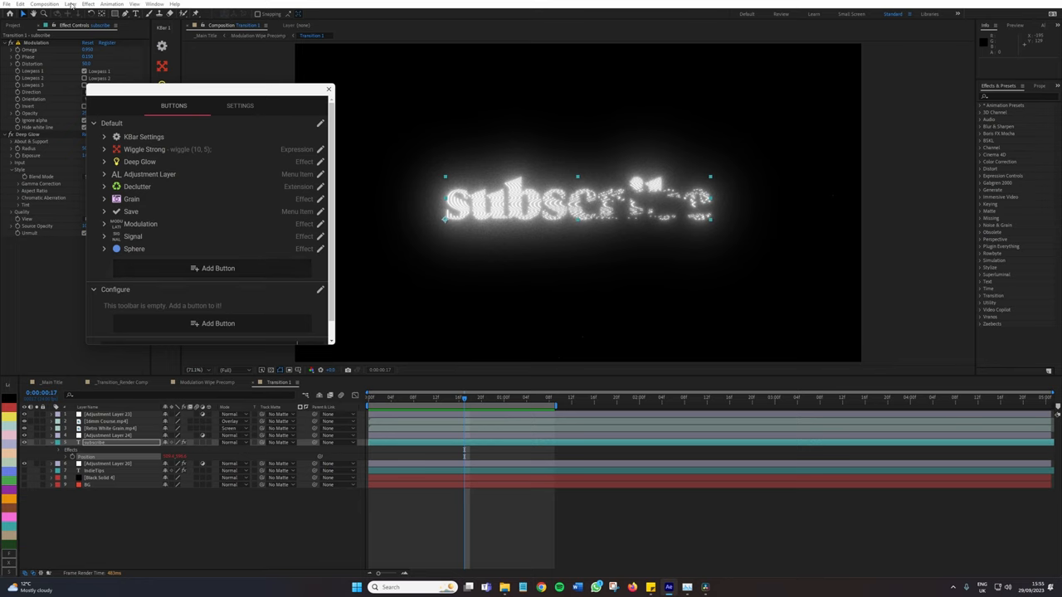
{"action": "left_click", "coordinate": [70, 3]}
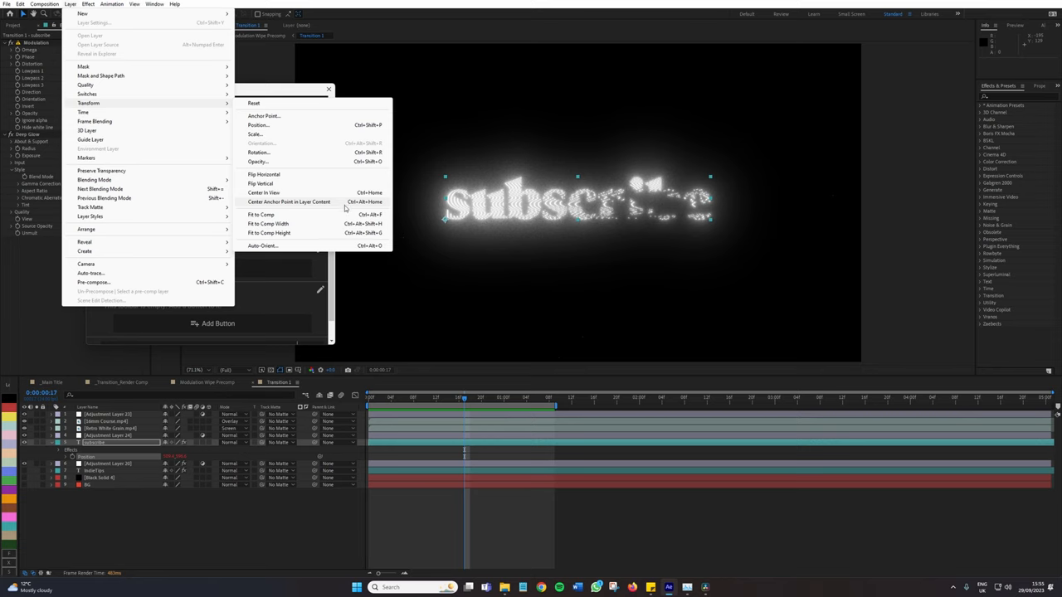
{"action": "mouse_move", "coordinate": [292, 93]}
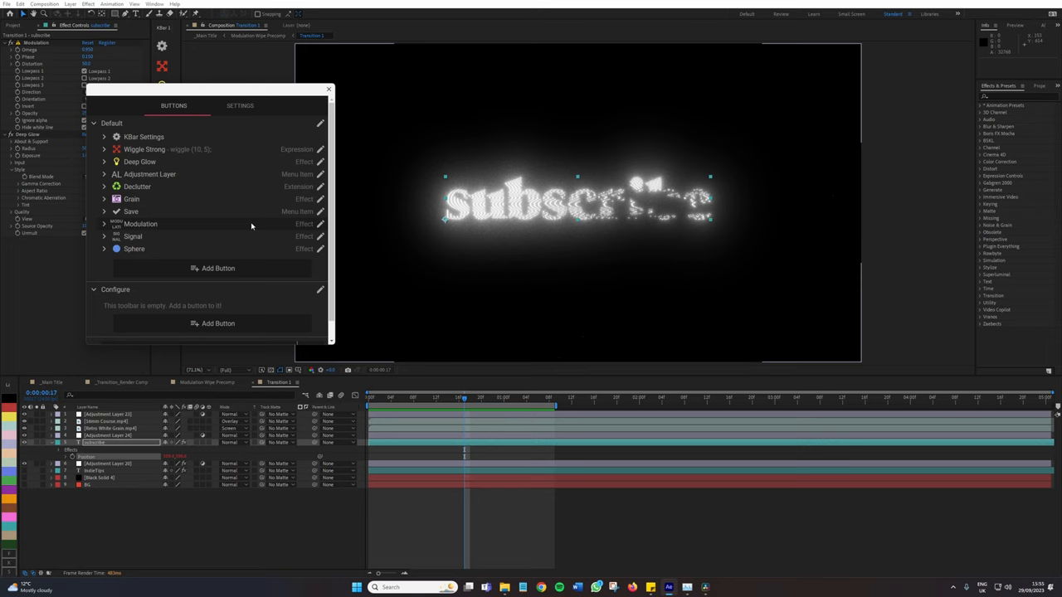
Add an Invoke Menu Item button for Center Anchor Point in Layer Content, described 'Fak'.
{"action": "left_click", "coordinate": [219, 268]}
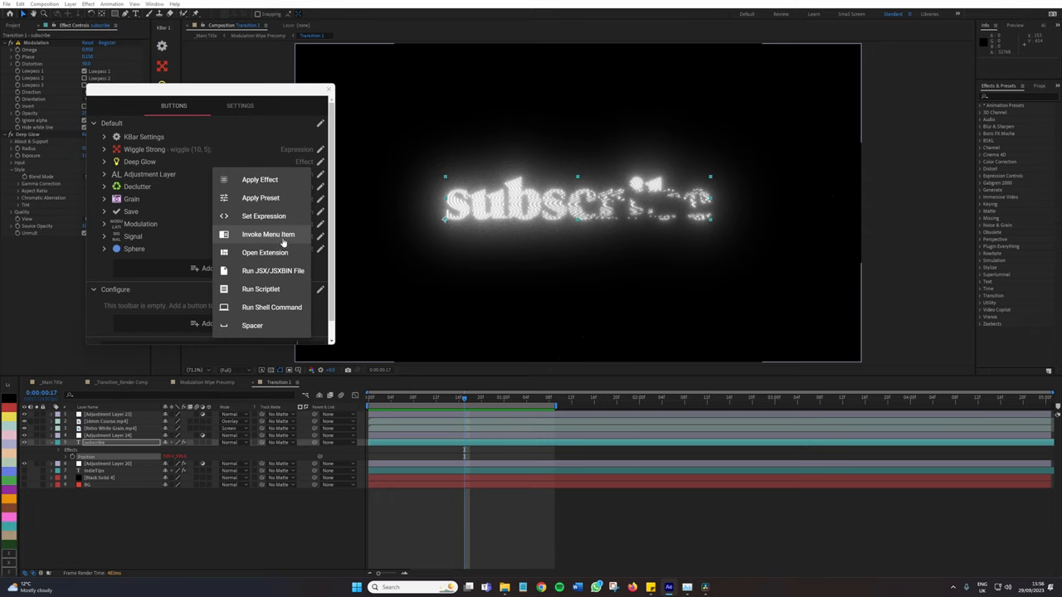
{"action": "mouse_move", "coordinate": [279, 234]}
{"action": "type", "text": "ancho"}
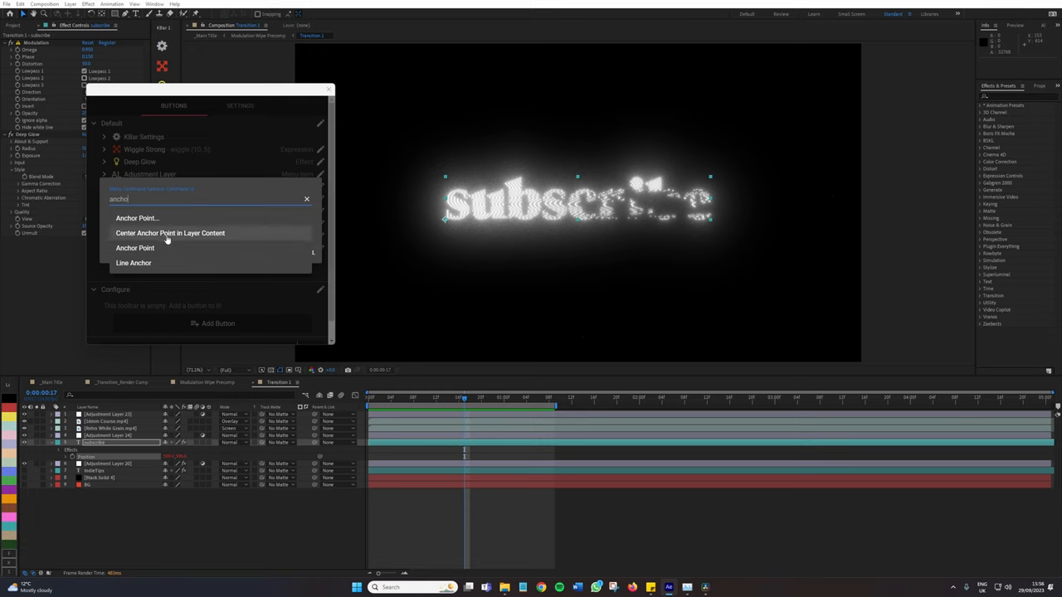
{"action": "left_click", "coordinate": [170, 232]}
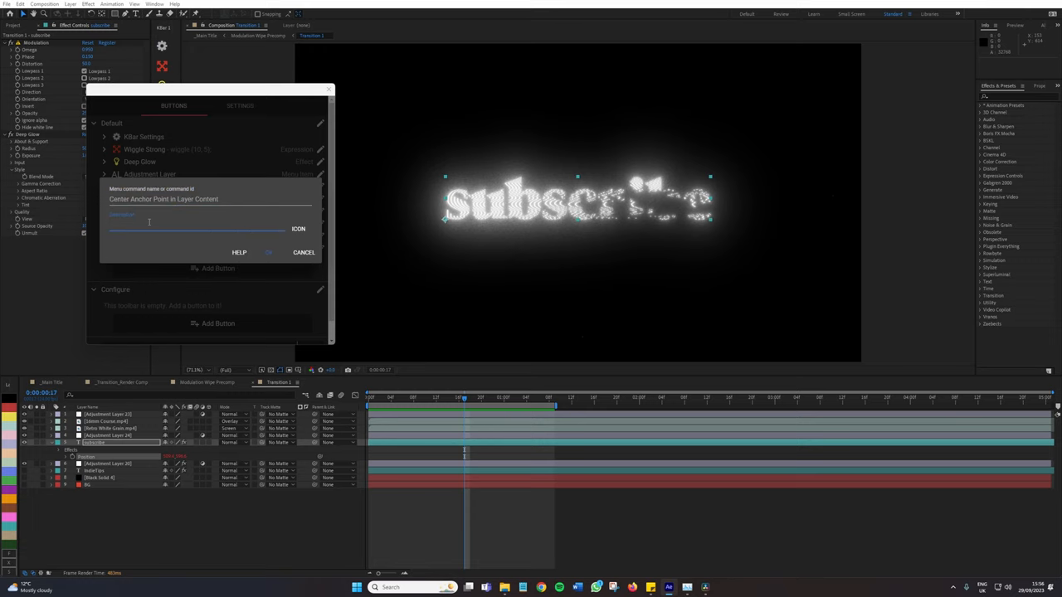
{"action": "type", "text": "Fake Anchor Po"}
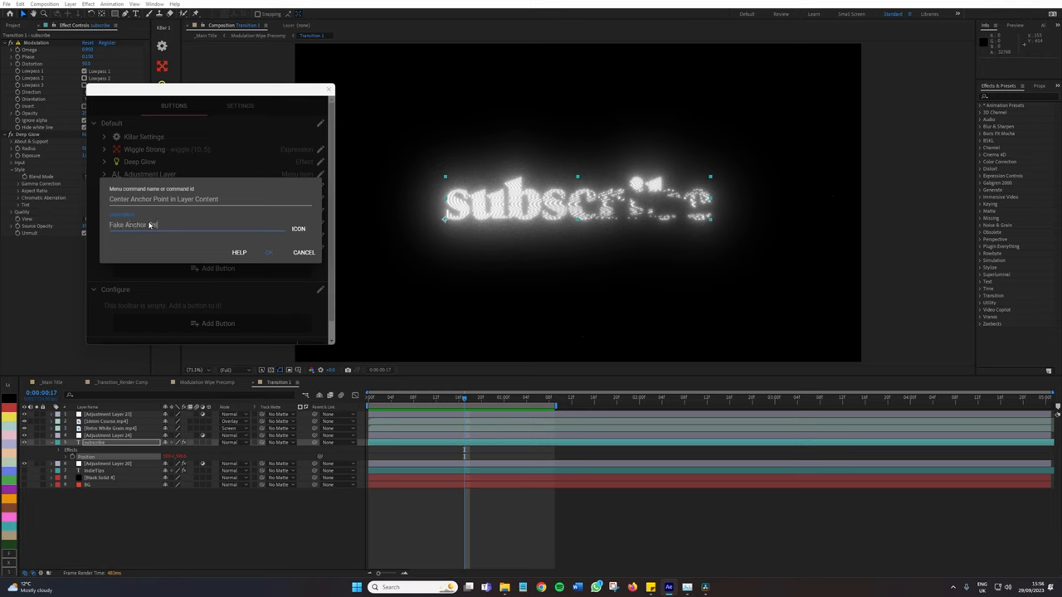
{"action": "left_click", "coordinate": [299, 229]}
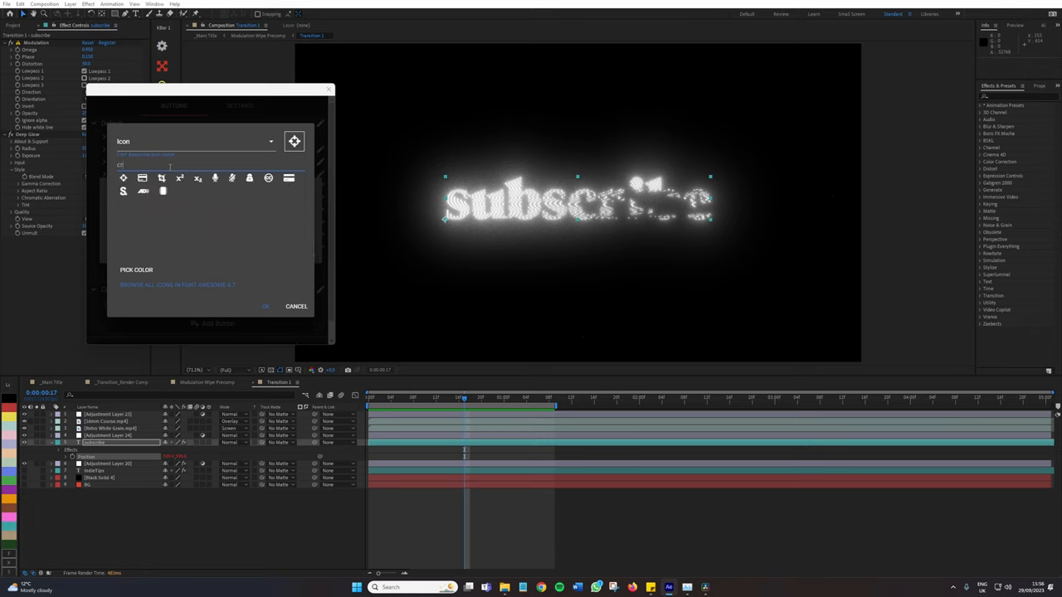
Pick the crosshair icon via 'cro', colour it red, and confirm the button onto the toolbar.
{"action": "type", "text": "crosshairs"}
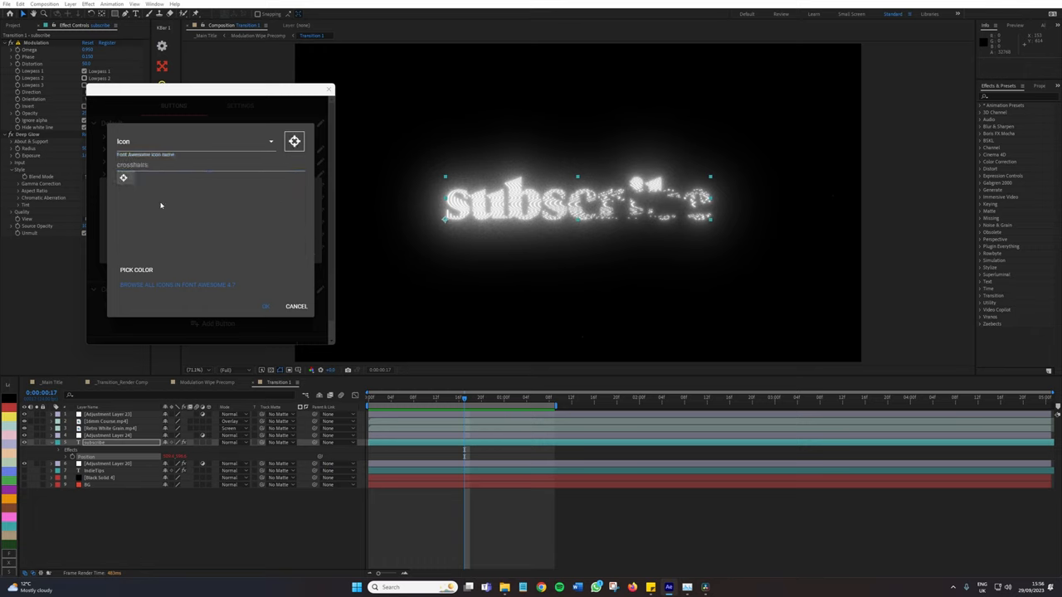
{"action": "left_click", "coordinate": [136, 269]}
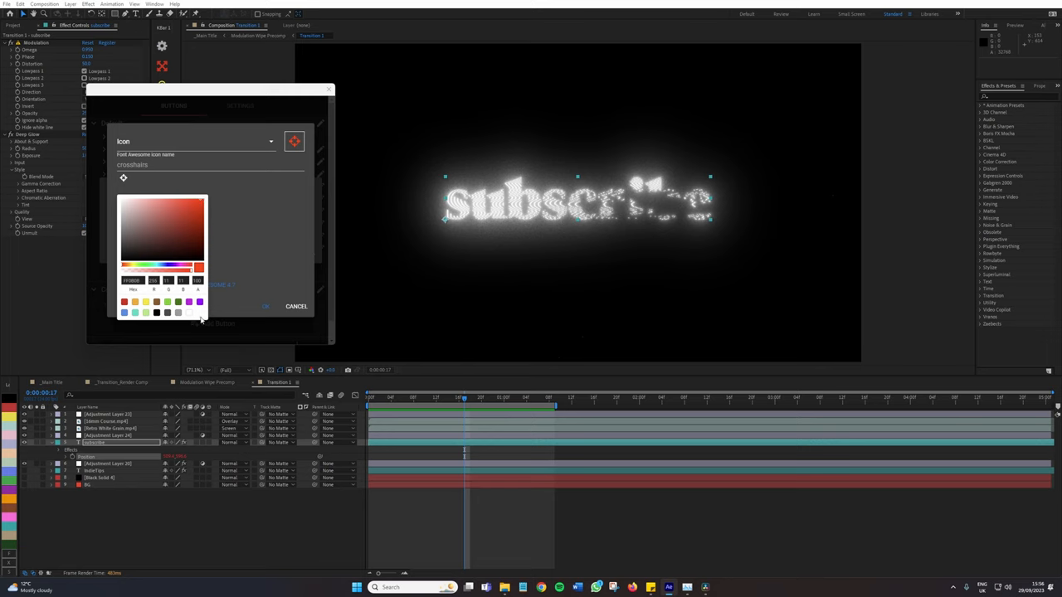
{"action": "left_click", "coordinate": [295, 306]}
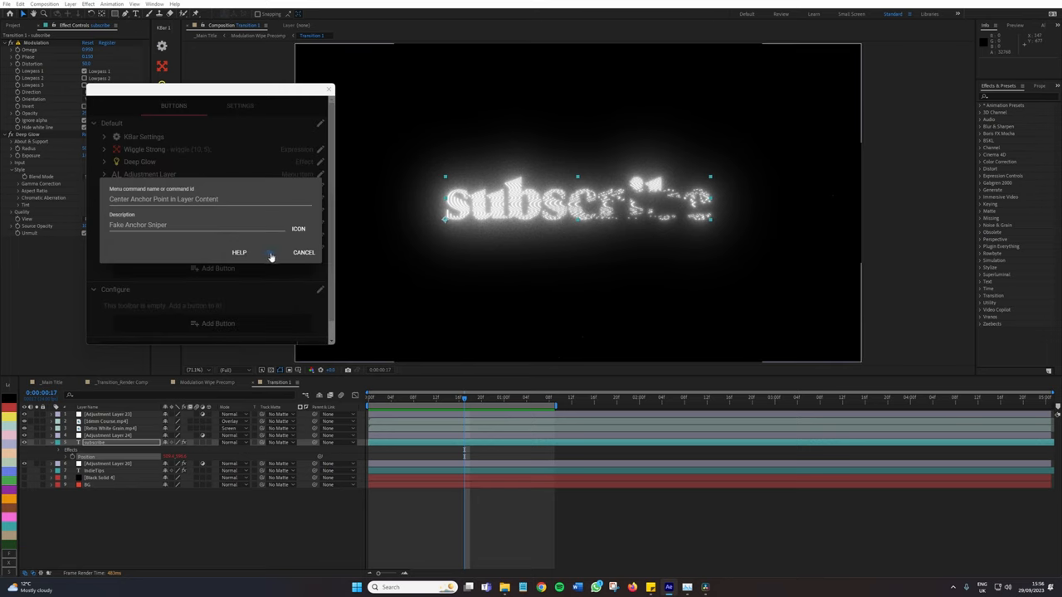
{"action": "left_click", "coordinate": [303, 252]}
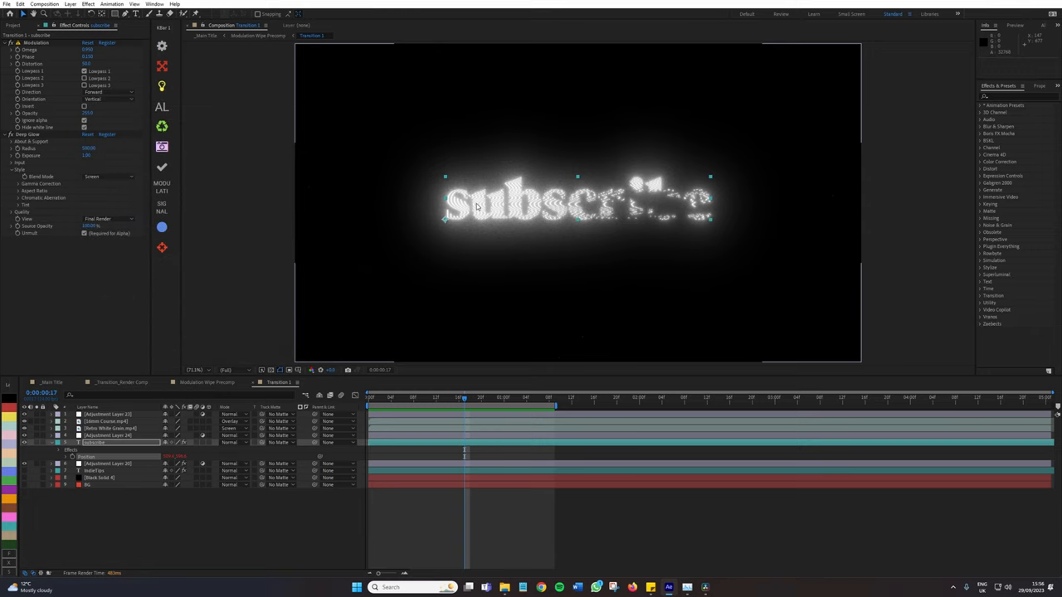
{"action": "mouse_move", "coordinate": [443, 224]}
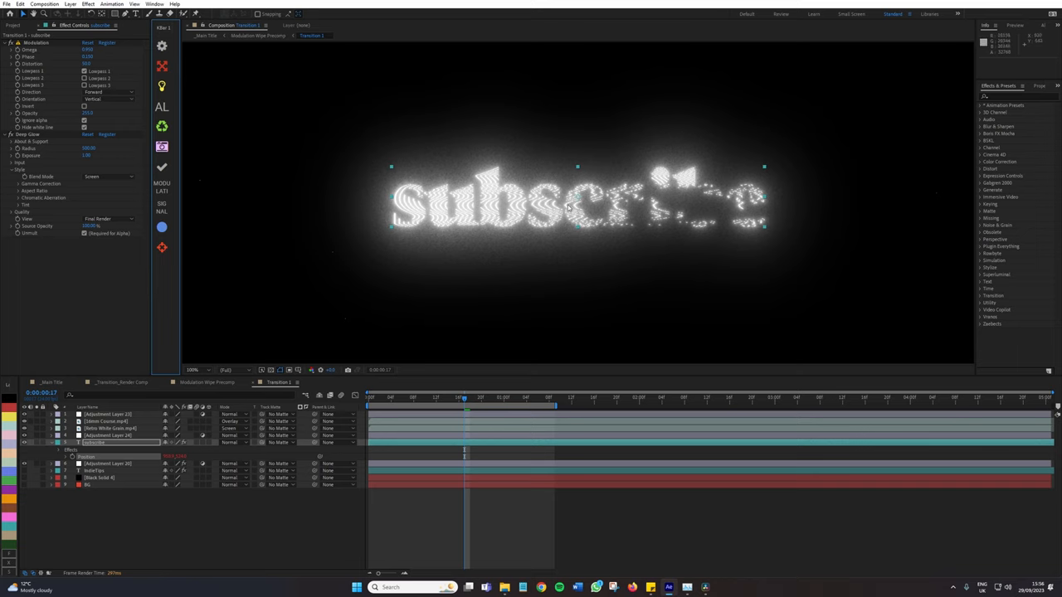
{"action": "mouse_move", "coordinate": [349, 262]}
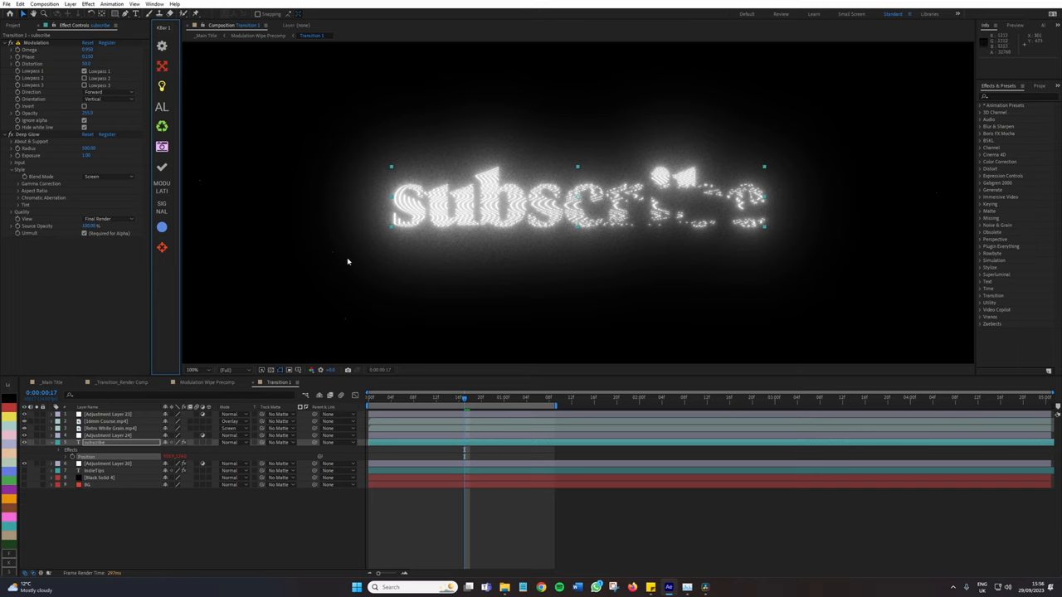
{"action": "mouse_move", "coordinate": [340, 295]}
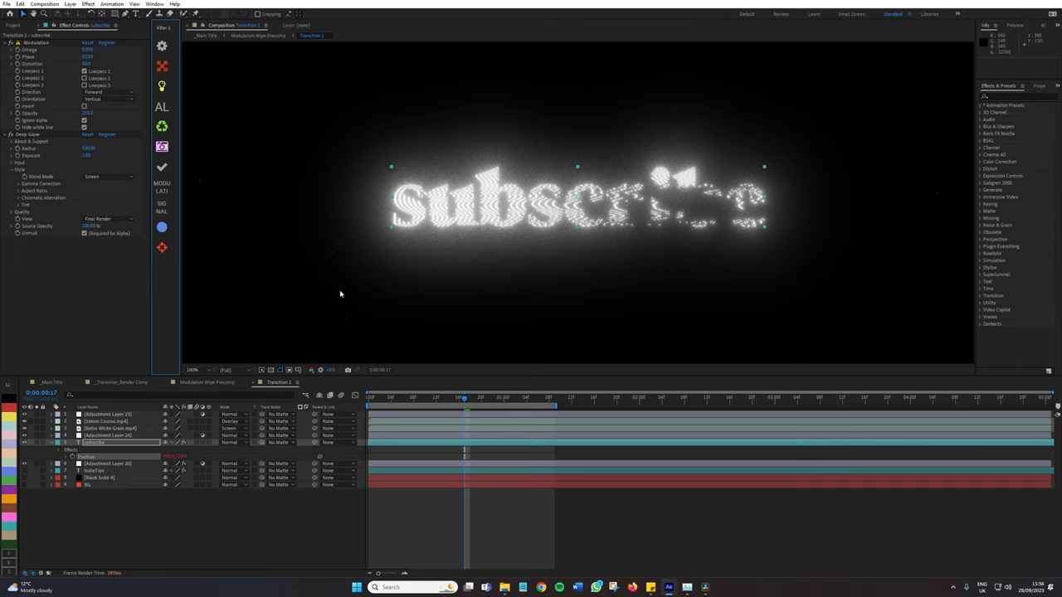